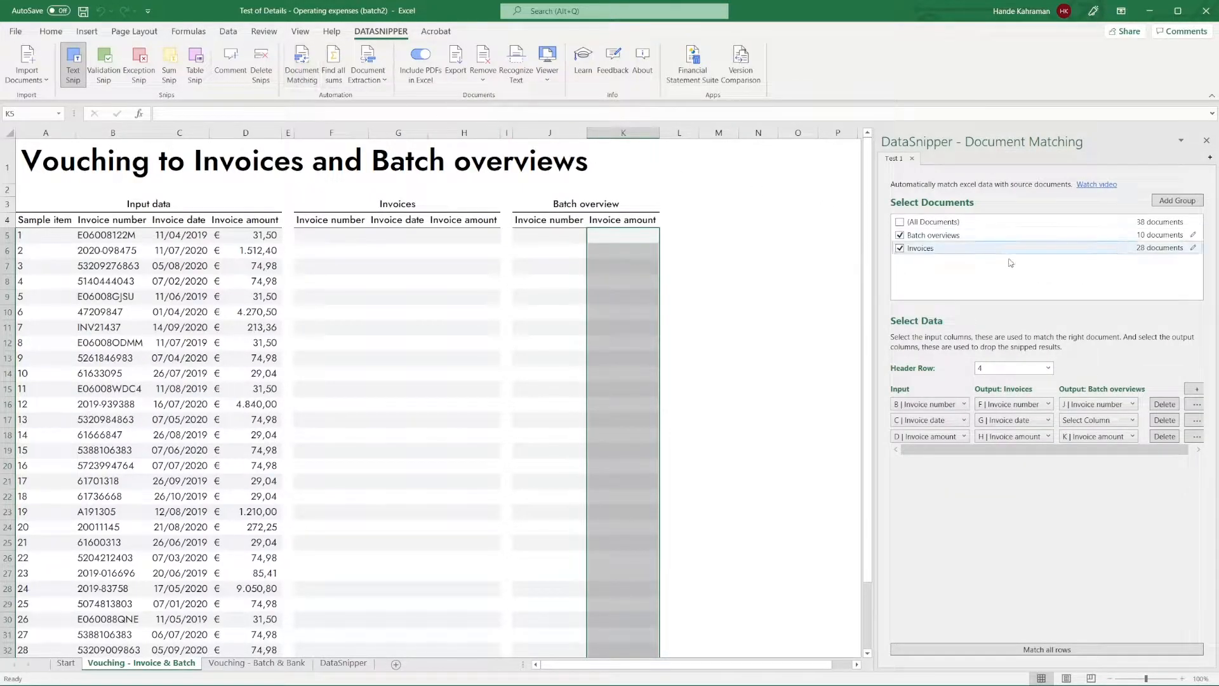
- Open Matching Options for the Invoice number mapping in Document Matching
left_click(1196, 404)
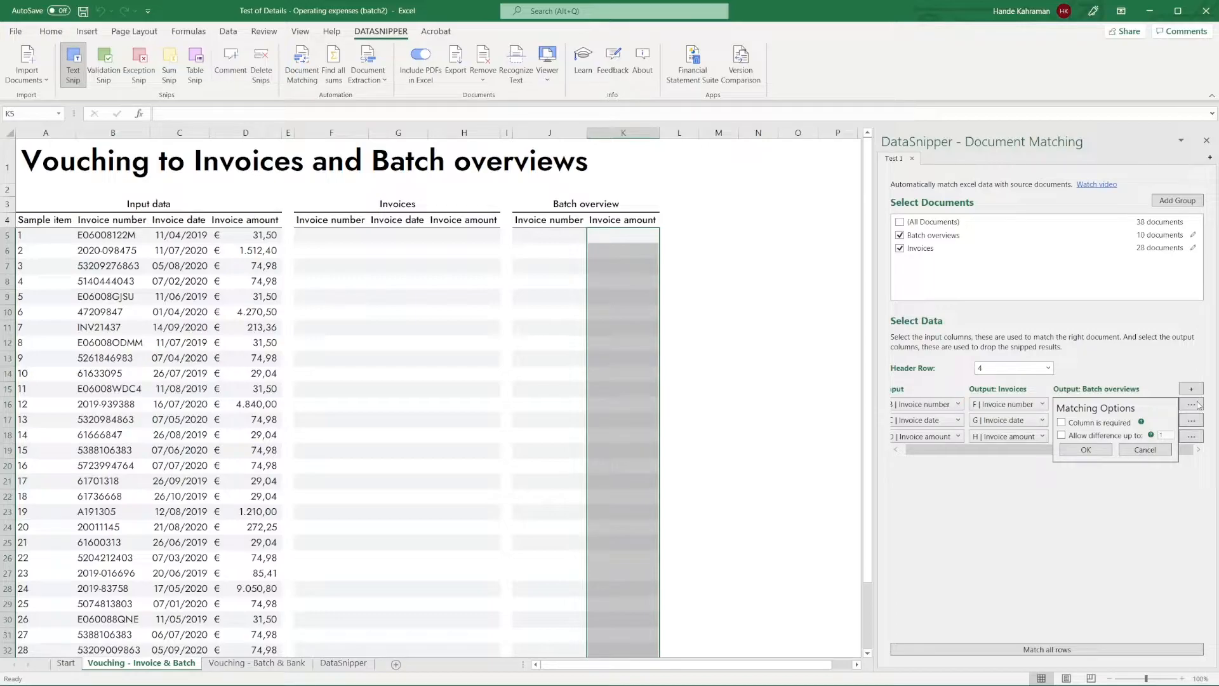
- Mark the invoice number column as required and confirm the setting
left_click(1061, 422)
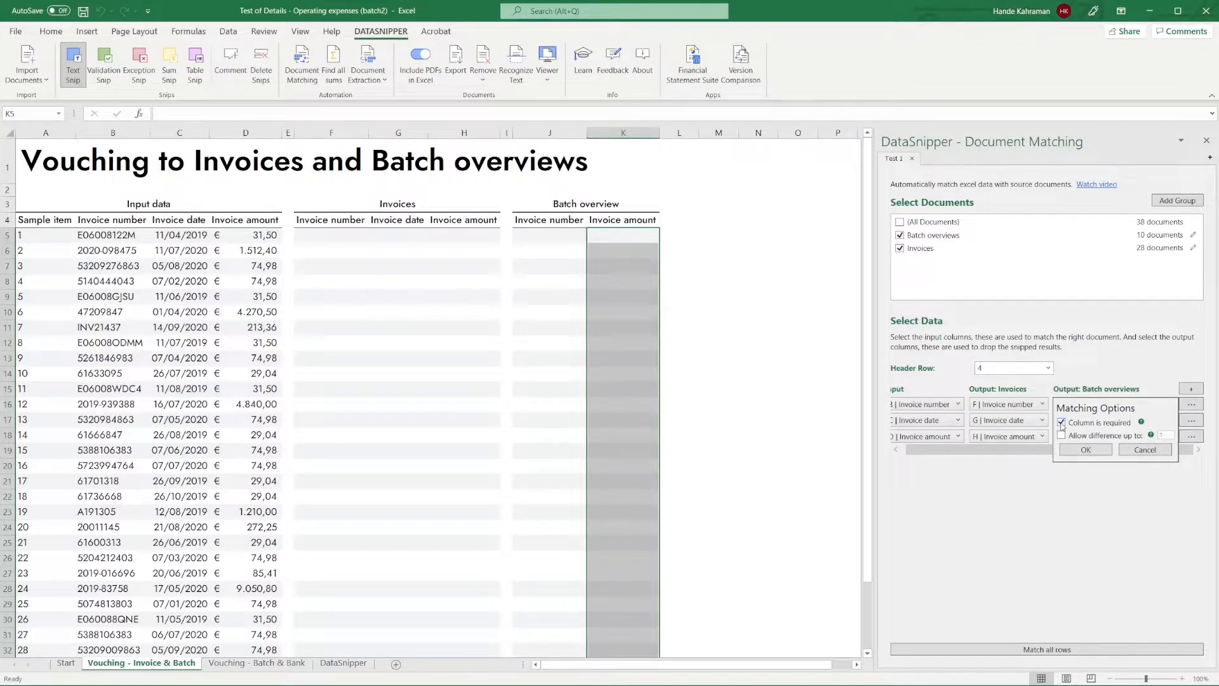
left_click(1085, 449)
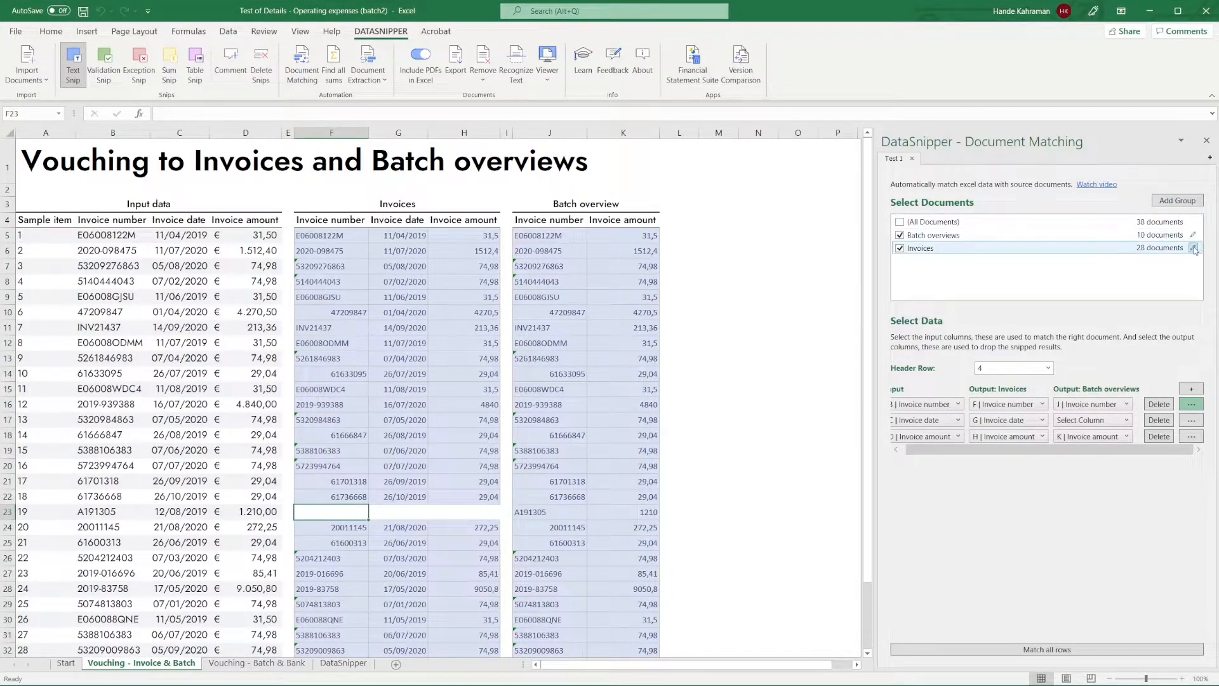
- Import the missing invoice PDF into the Invoices group, bringing it to 29 documents
left_click(1194, 247)
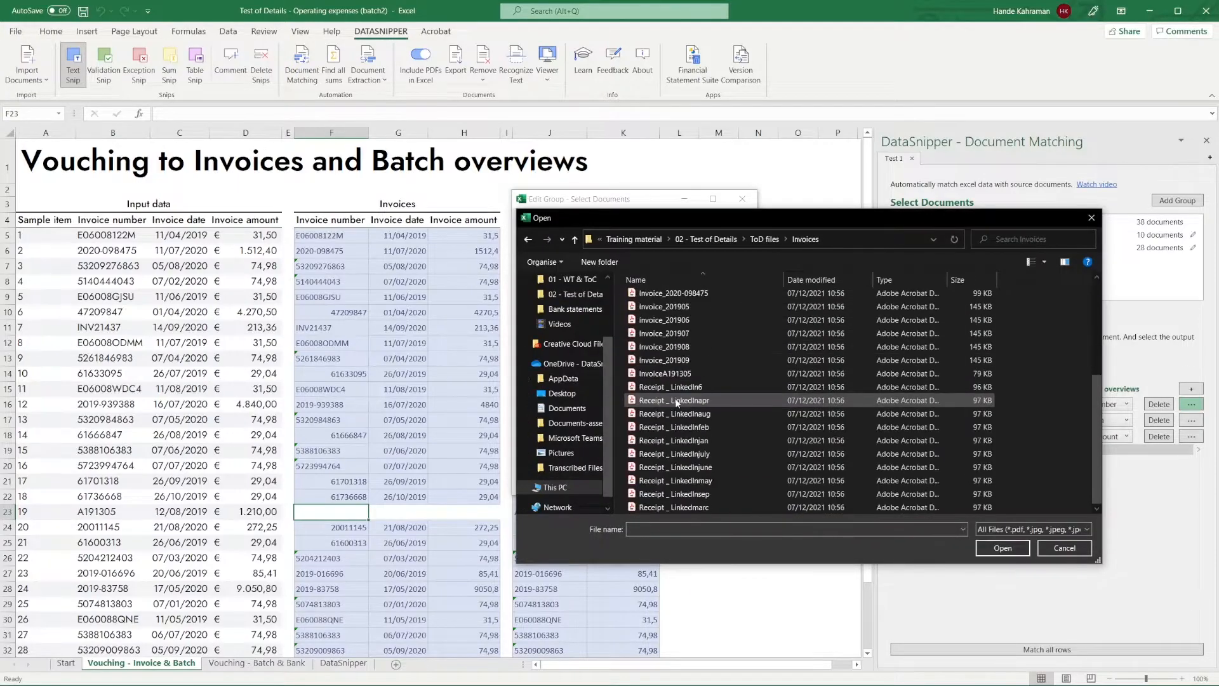
left_click(1001, 547)
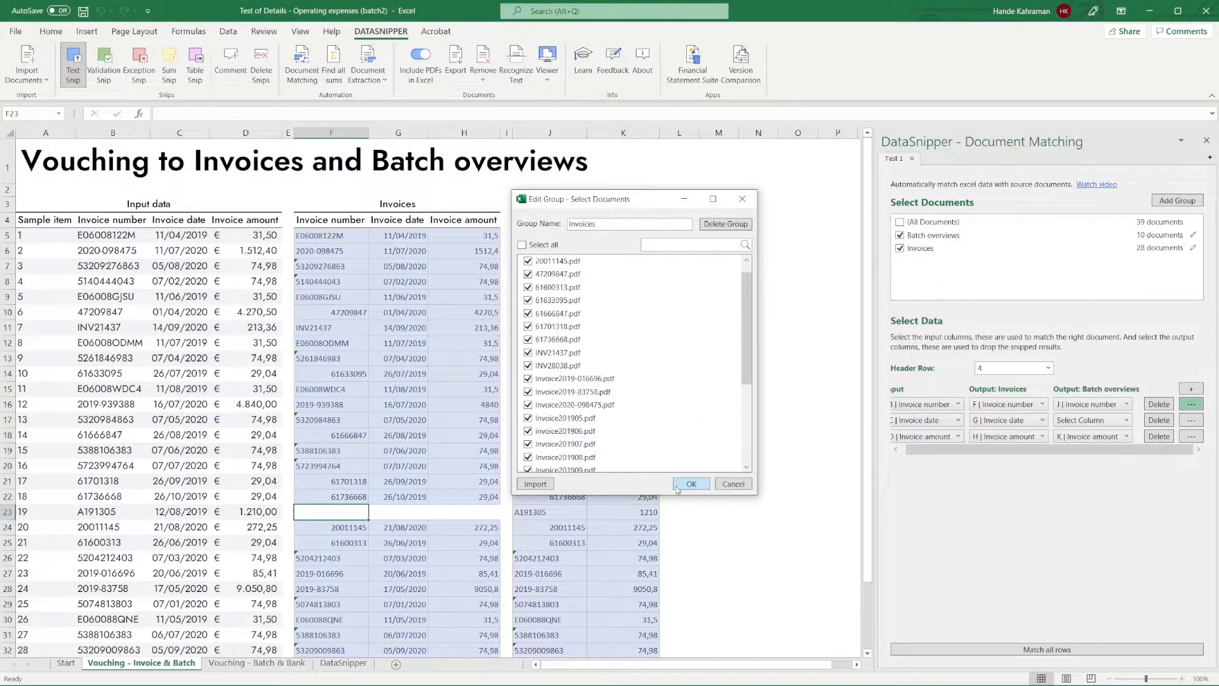
left_click(690, 483)
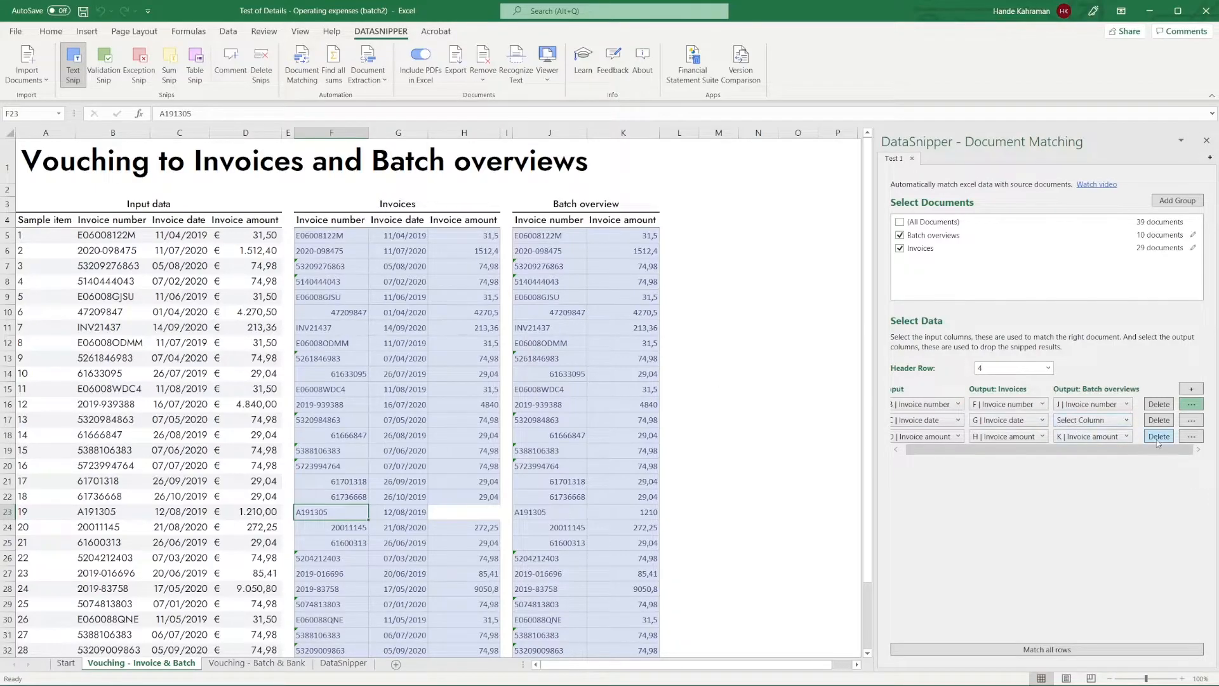
- Allow a rounding difference on invoice amount and re-match, filling sample 19's amount 1211
left_click(1191, 436)
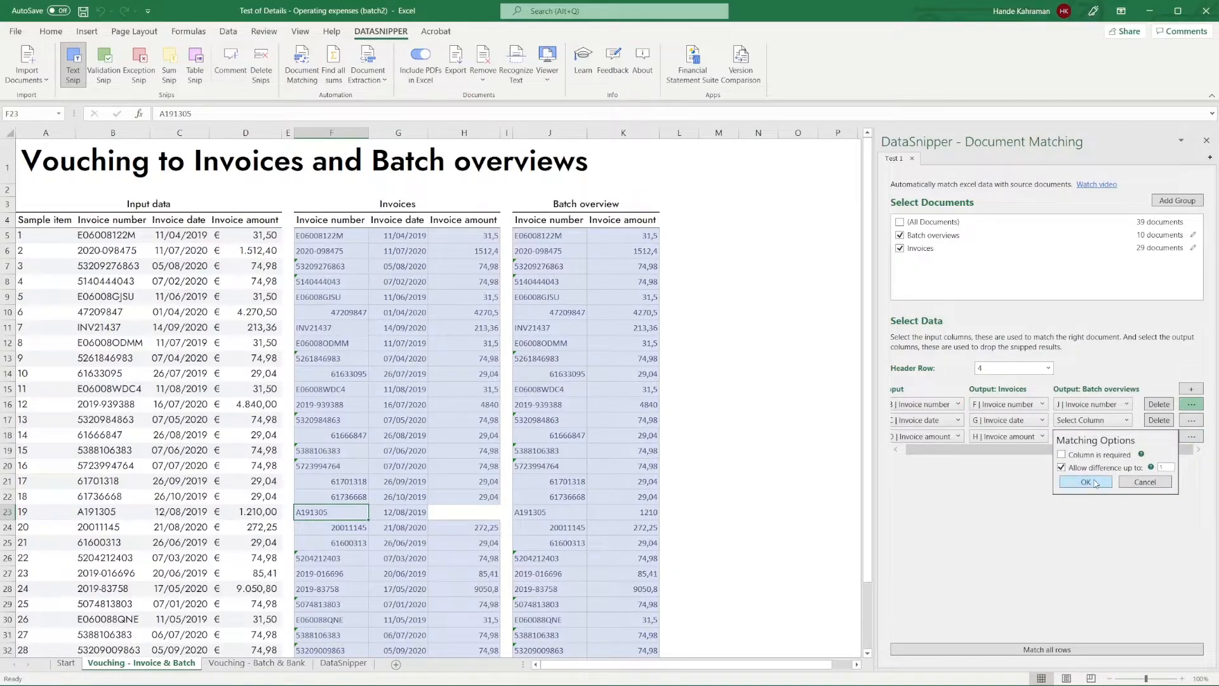
left_click(1083, 481)
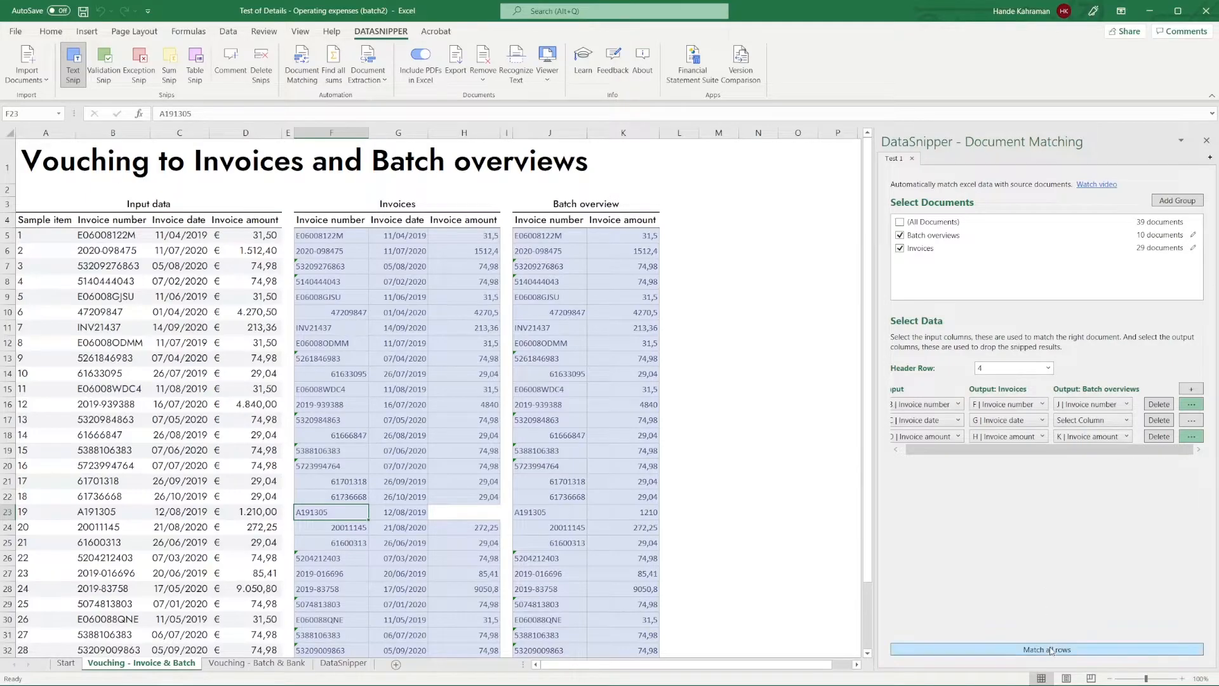
left_click(1047, 648)
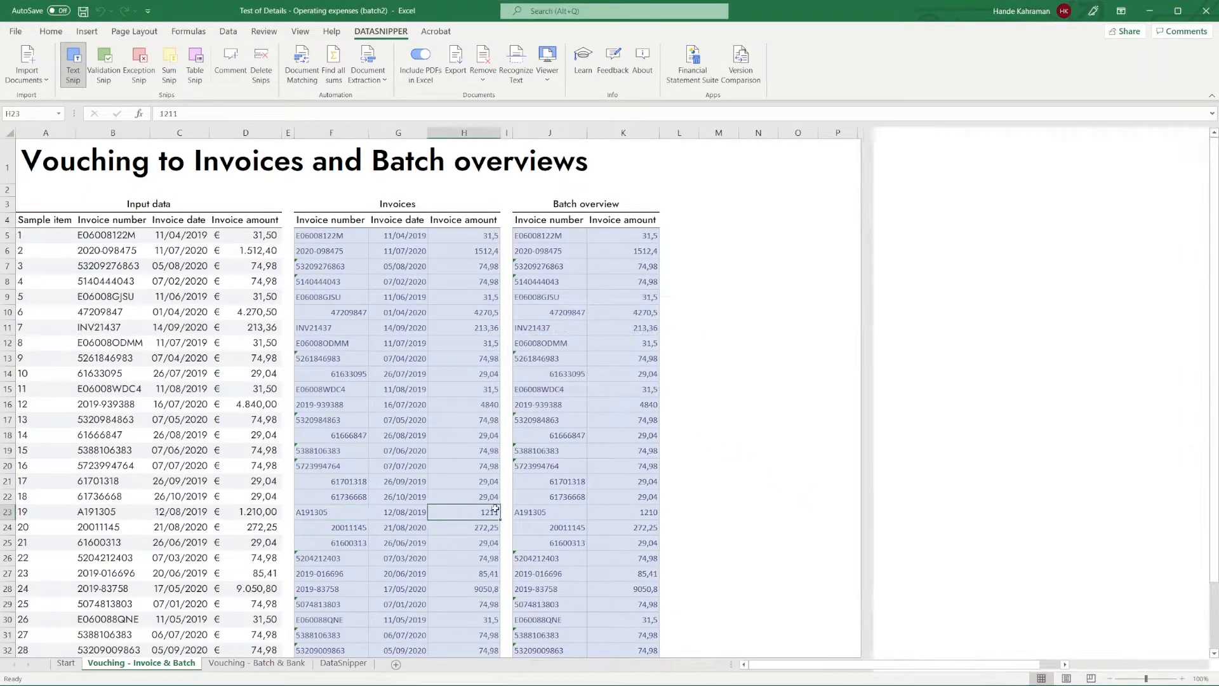
- Open the DataSnipper Viewer and trace amounts H15, H14 and H12 to their invoices
left_click(485, 512)
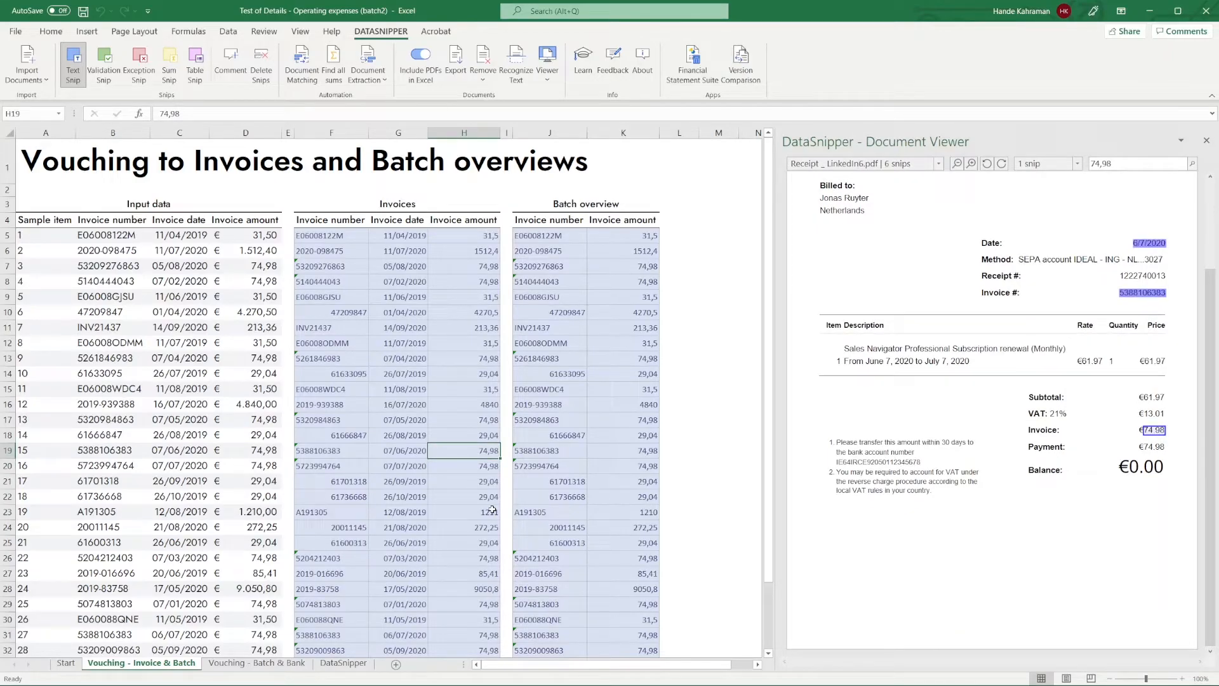
left_click(463, 420)
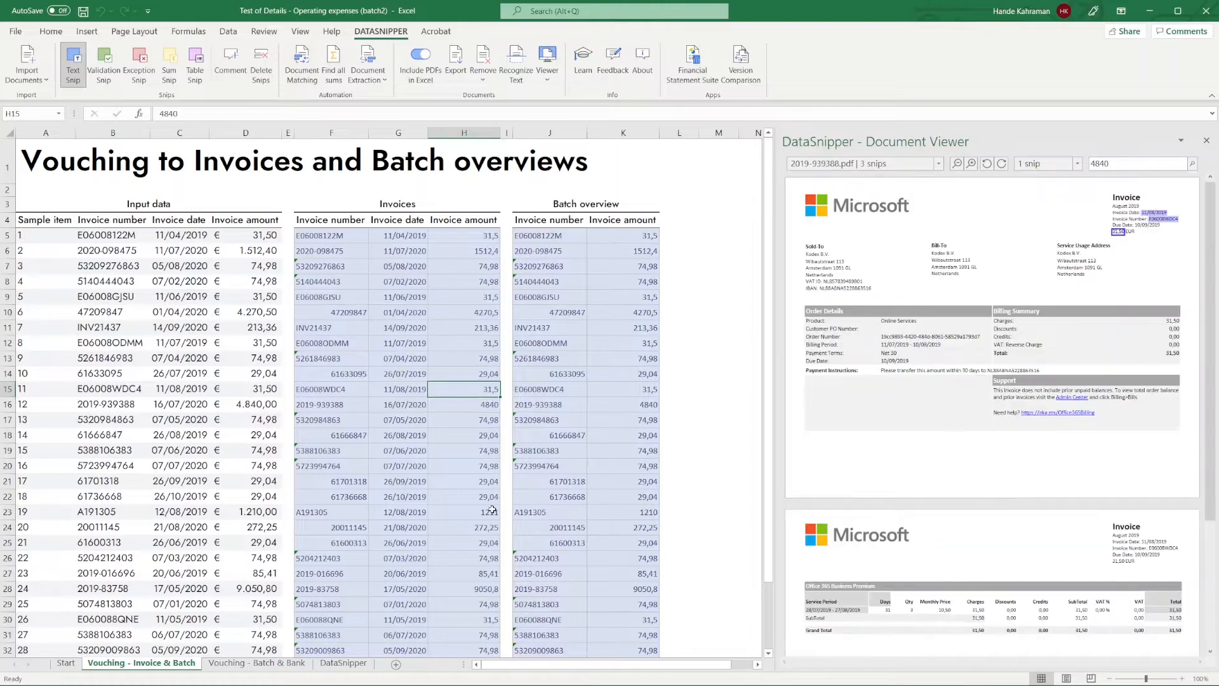
left_click(464, 373)
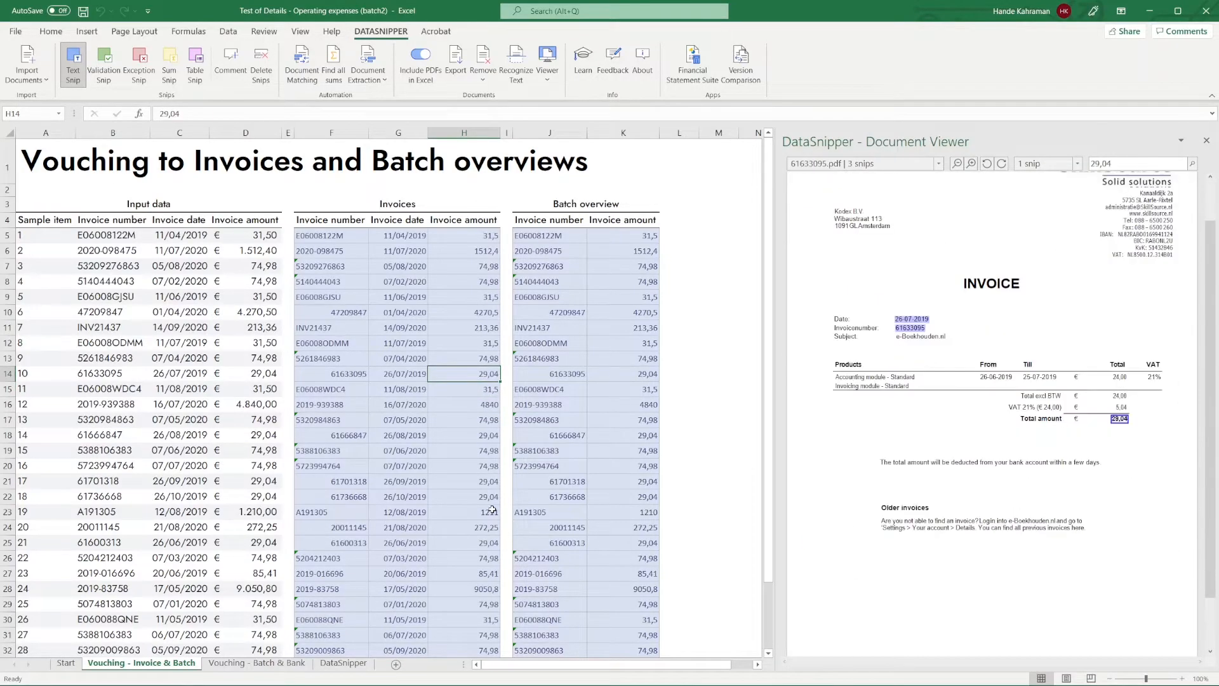
left_click(463, 343)
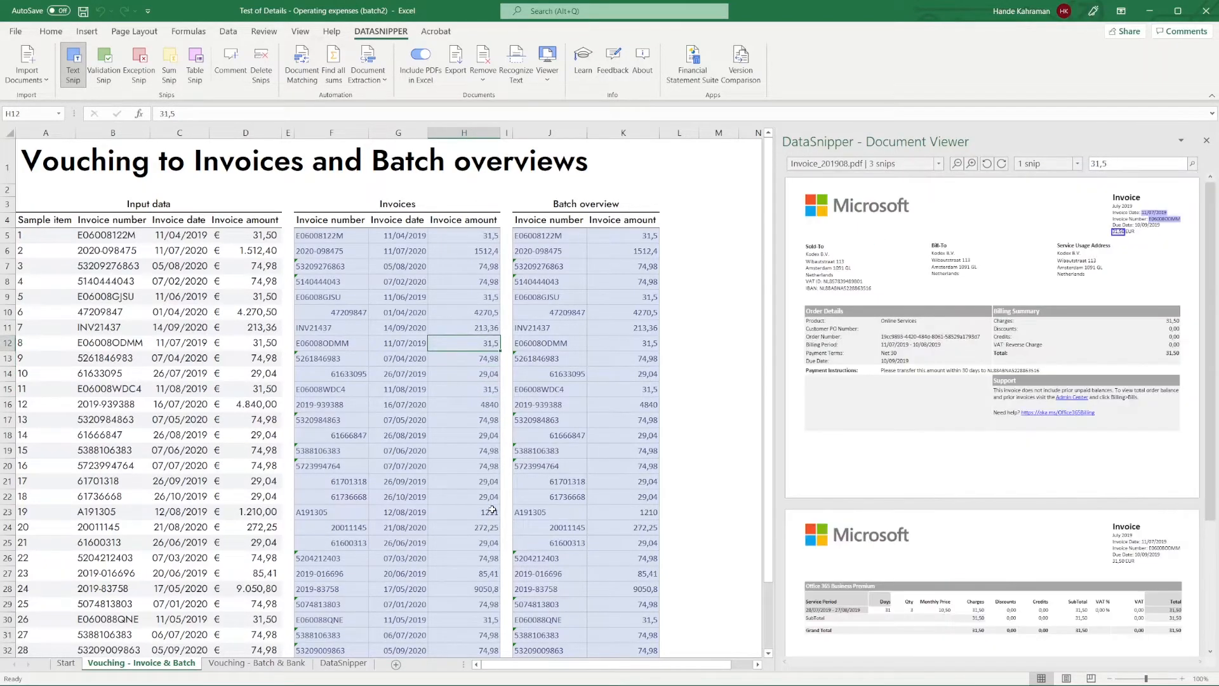
- Trace amounts H11 and H9 to invoices and H8 and H7 to receipts
left_click(464, 327)
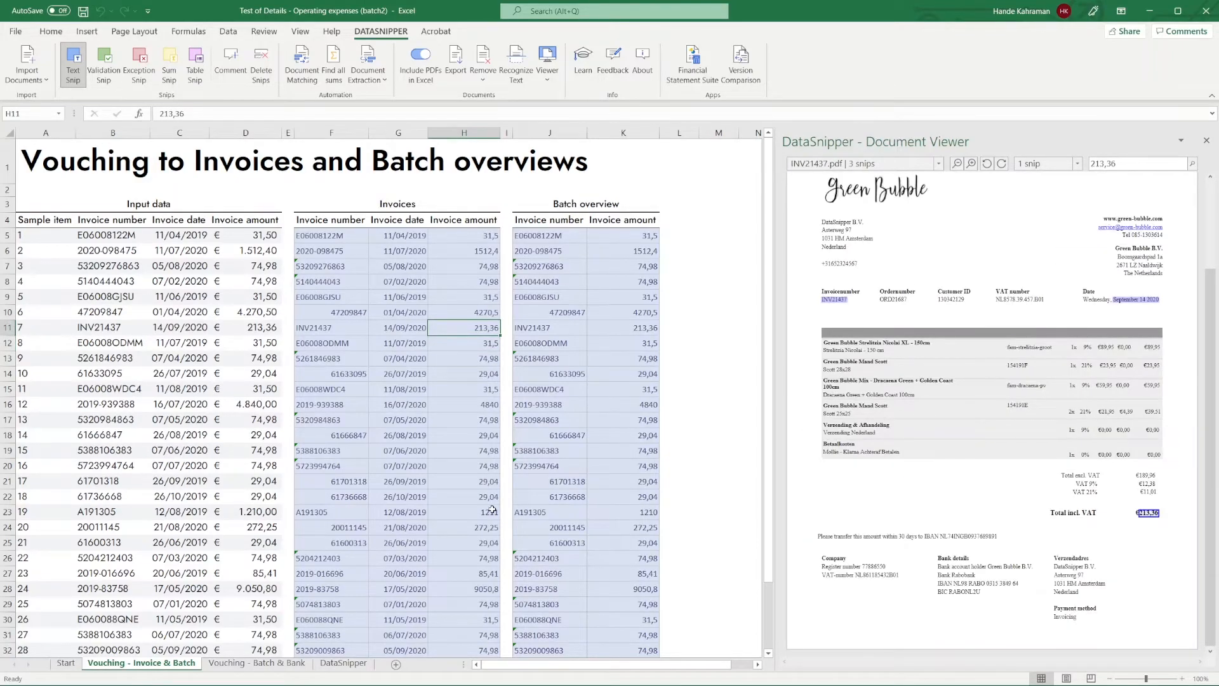
left_click(464, 296)
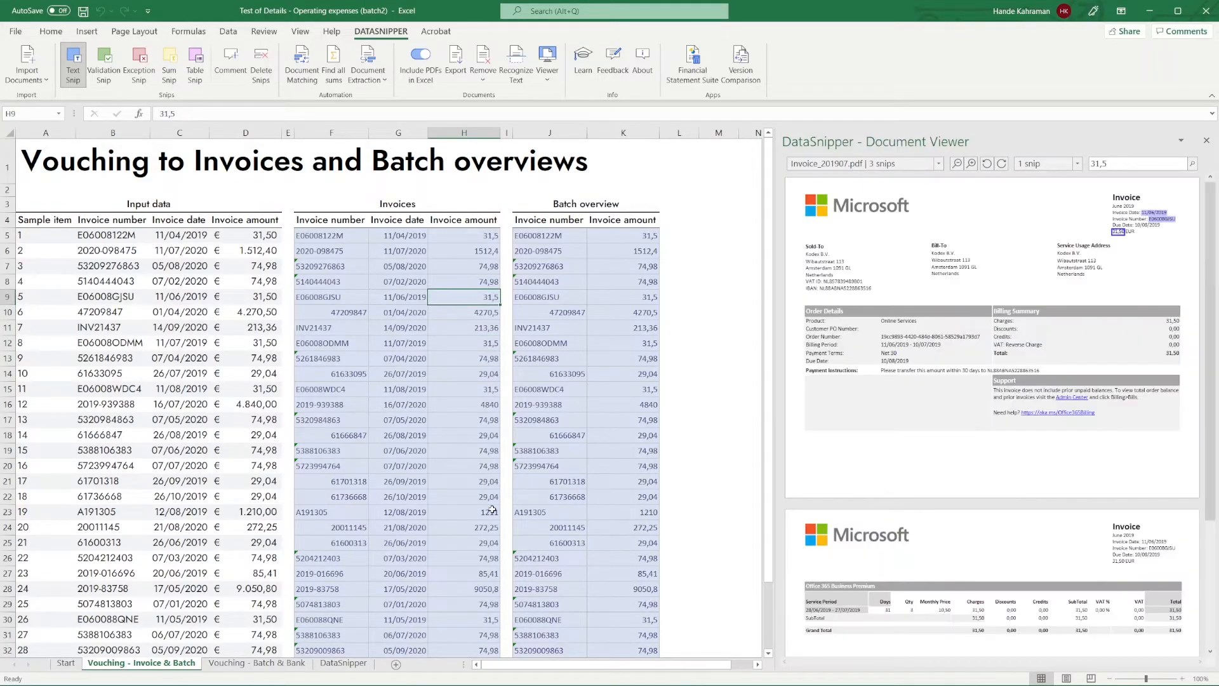
left_click(464, 281)
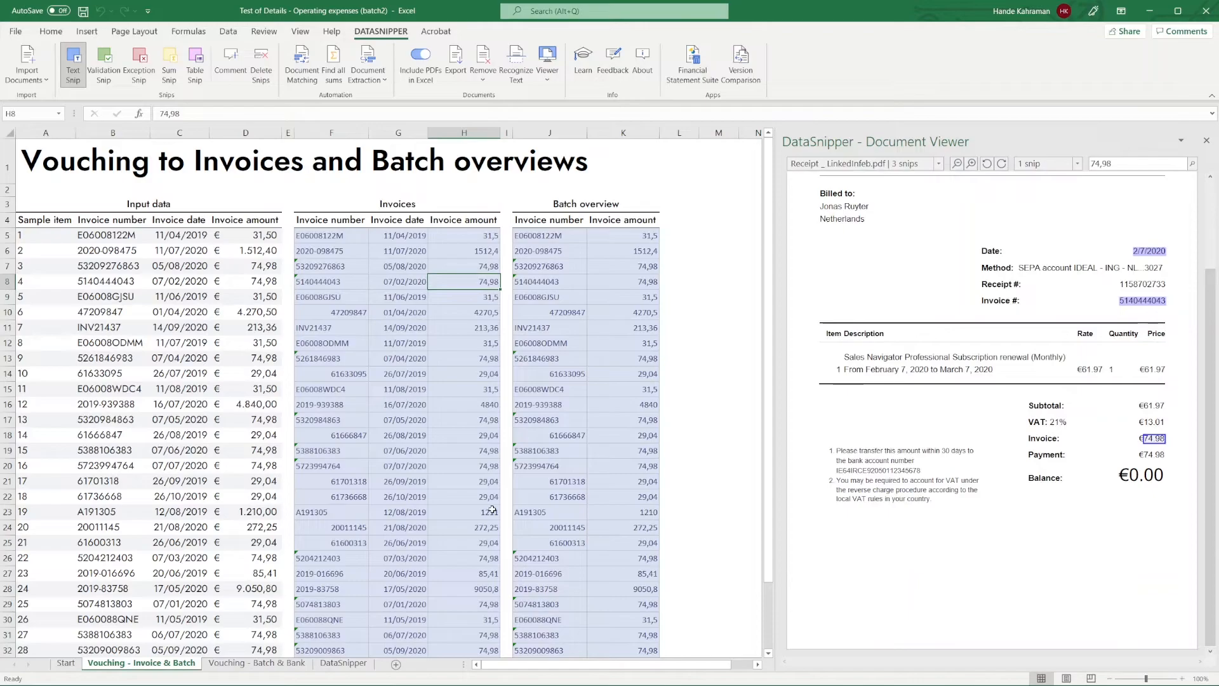
left_click(464, 266)
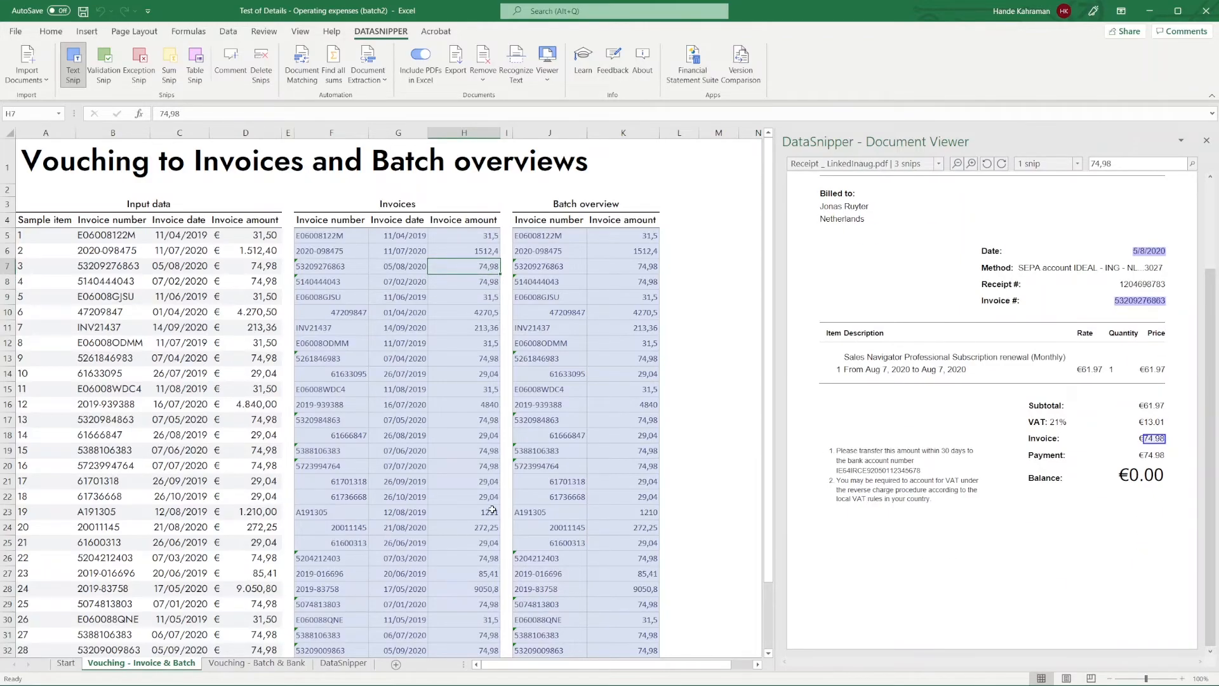